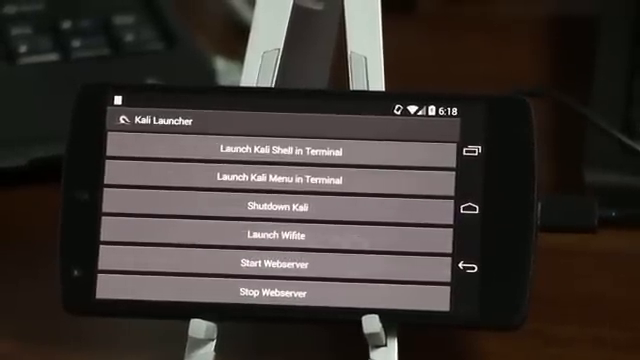
- Open the NetHunter web panel at 127.0.0.1:8080 and reveal its sidebar of sections
{"action": "left_click", "coordinate": [284, 264]}
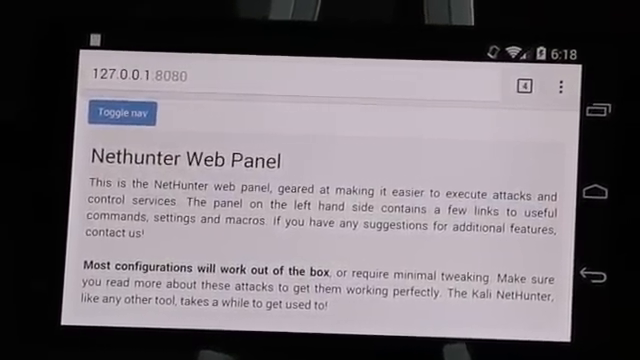
{"action": "left_click", "coordinate": [120, 112]}
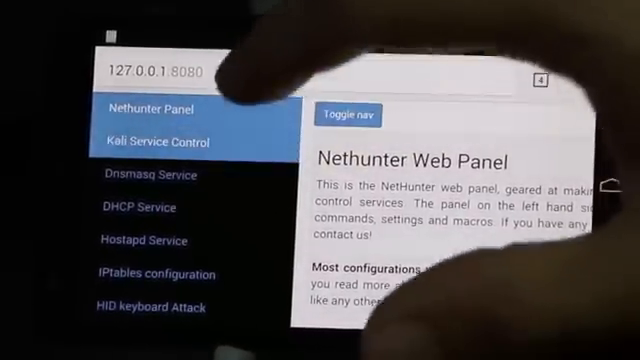
- Go to Kali Service Control to see the start/stop service list
{"action": "left_click", "coordinate": [156, 140]}
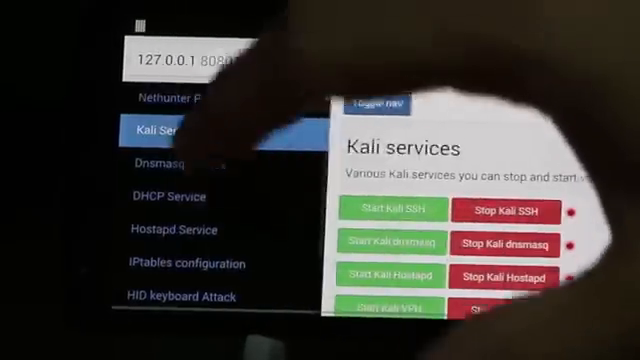
{"action": "scroll", "scroll_direction": "down", "scroll_amount": 3}
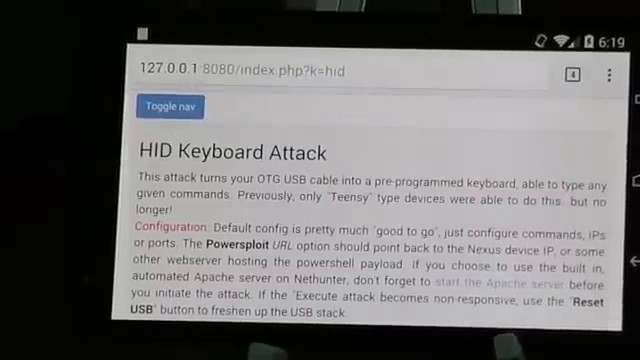
- Scroll the HID Keyboard Attack page to the PowerSploit IP address, port 4444, payload and URL settings
{"action": "scroll", "scroll_direction": "down", "scroll_amount": 3}
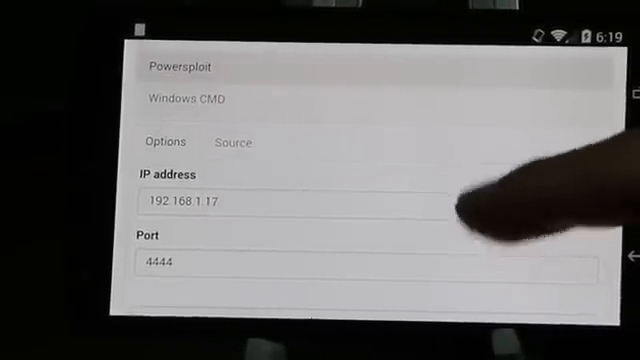
{"action": "scroll", "scroll_direction": "down", "scroll_amount": 3}
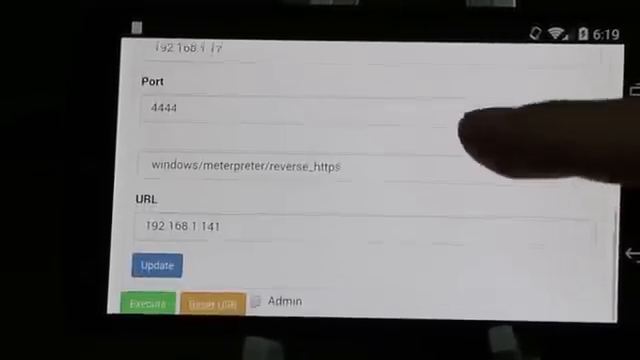